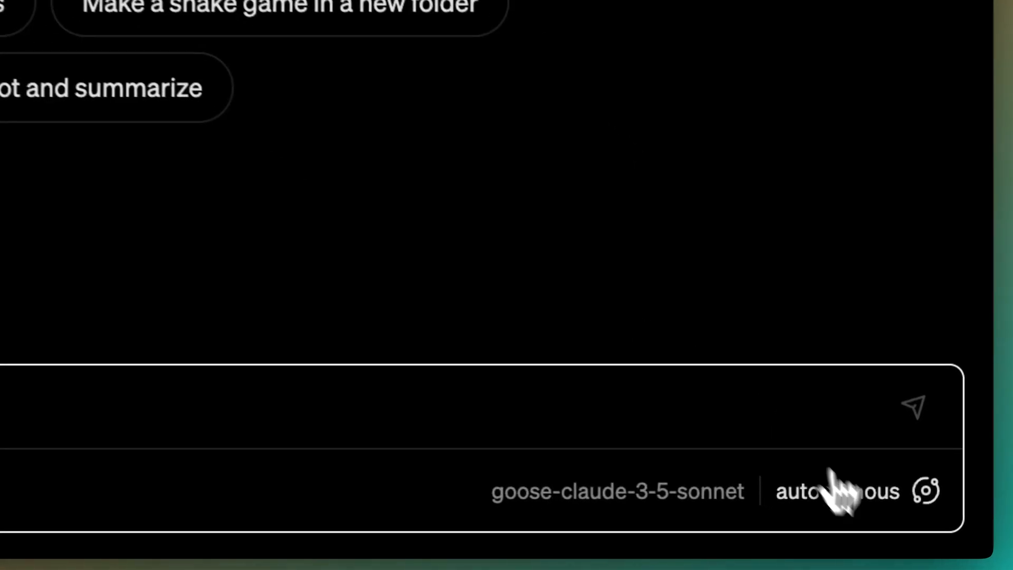
- Ask Goose to build a tic tac toe game in HTML, CSS and JavaScript, in Autonomous mode
click(834, 490)
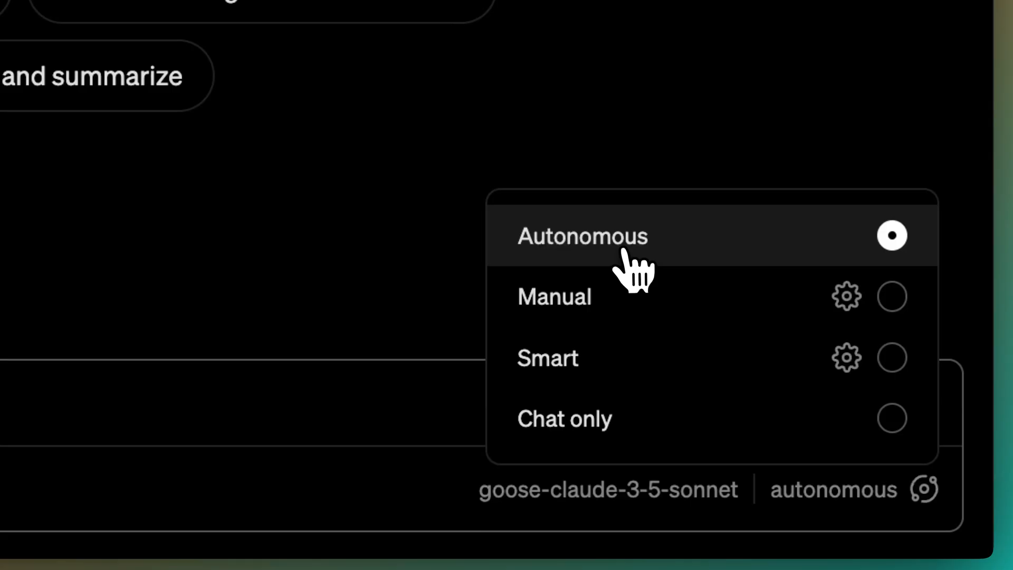
mouse_move(611, 265)
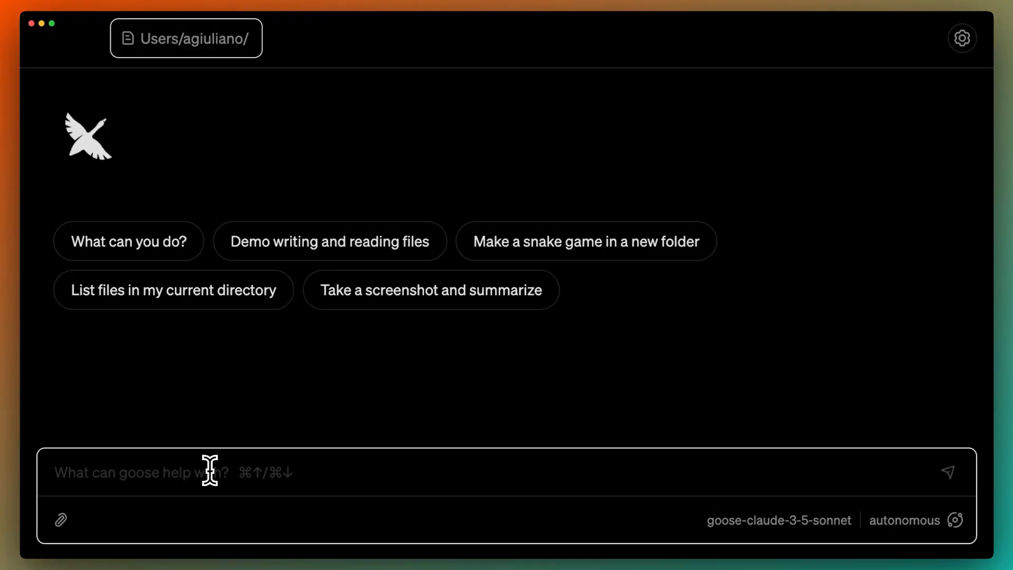
text(Can you build a tic tac toe game using HTML, CSS, and JavaScript?)
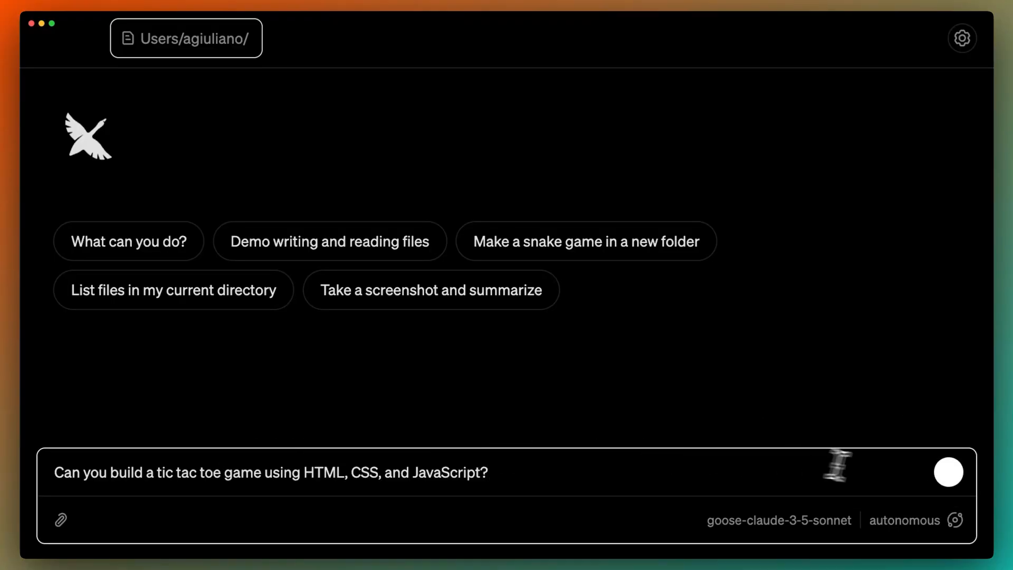
click(948, 472)
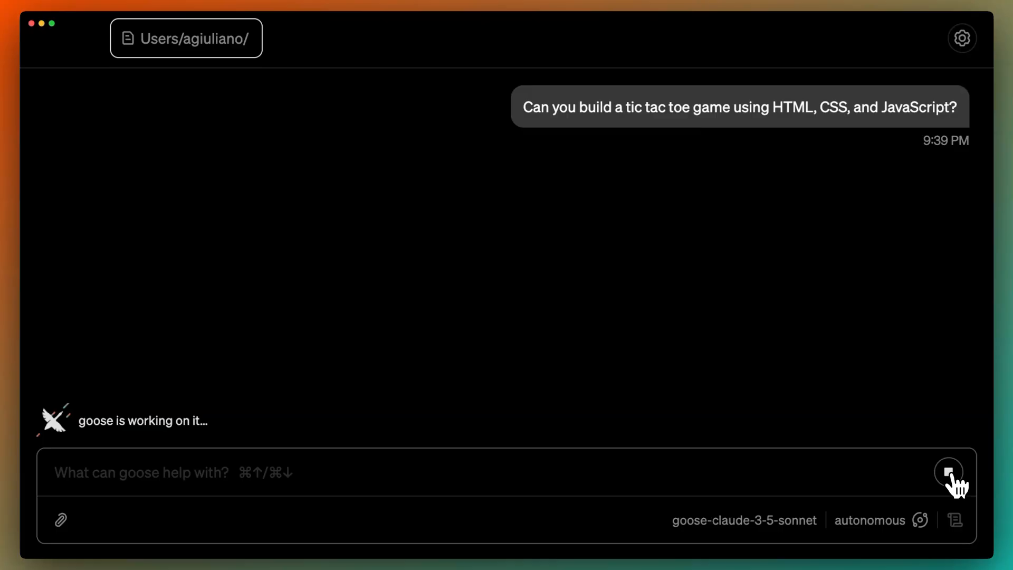
click(948, 472)
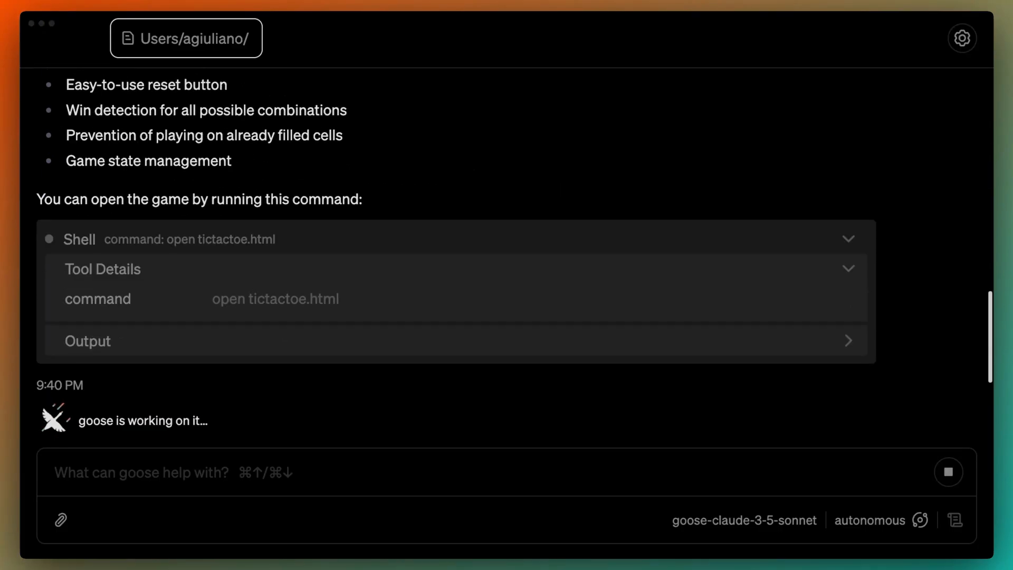
scroll(down, 3)
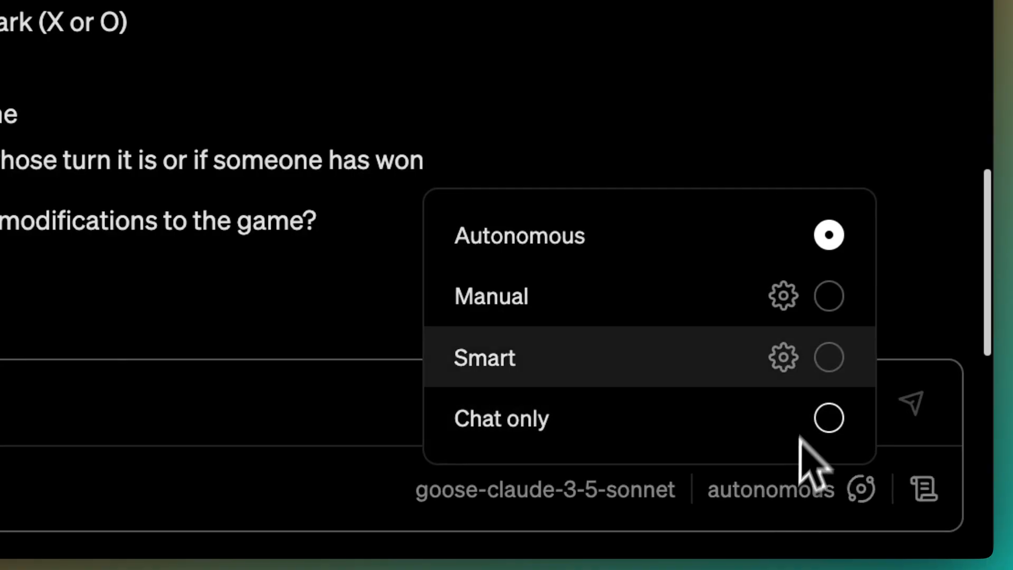
- Switch to Manual mode and allow once Goose's edit to tictactoe.html for X/O colours
click(830, 295)
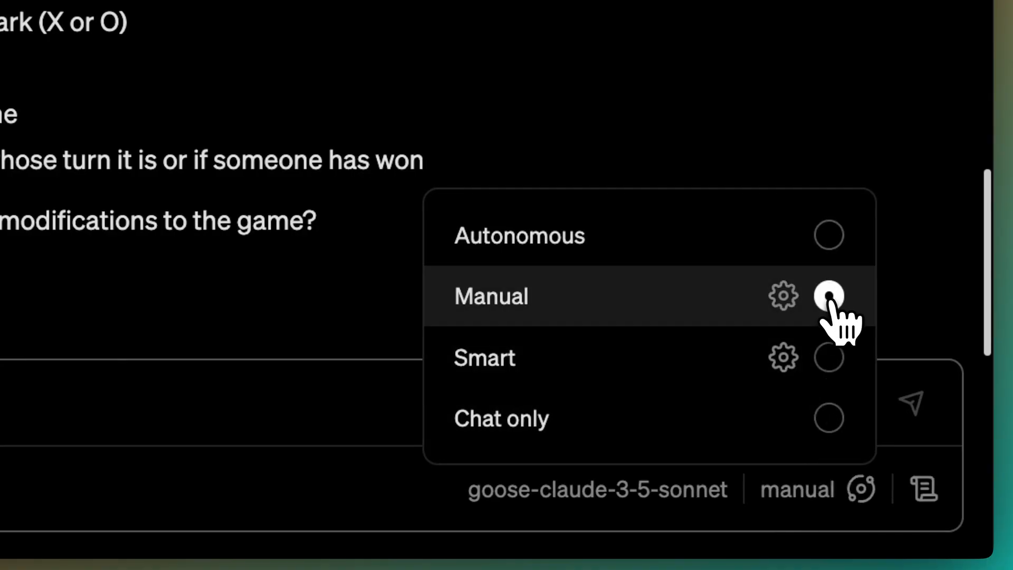
click(830, 296)
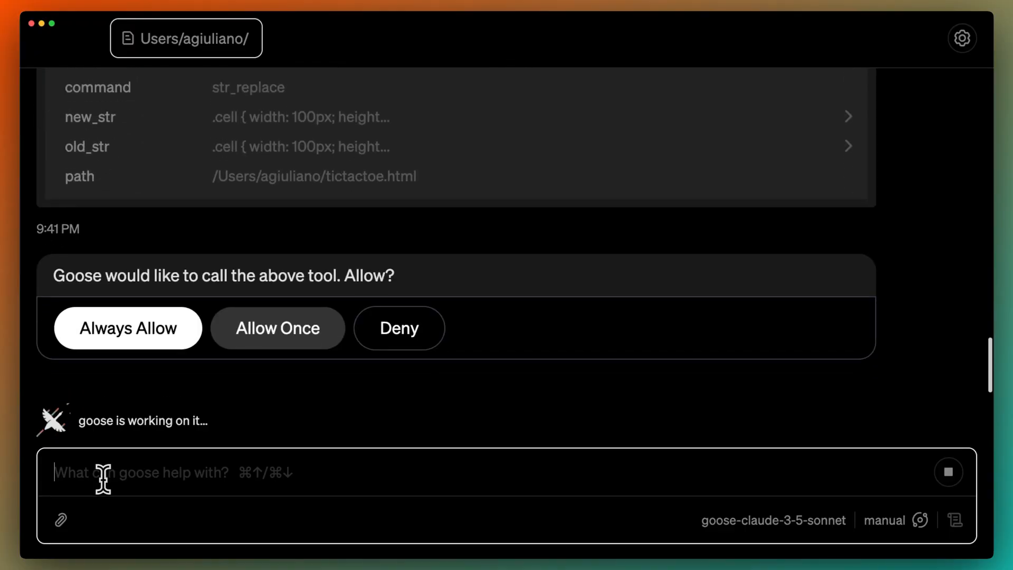
click(278, 327)
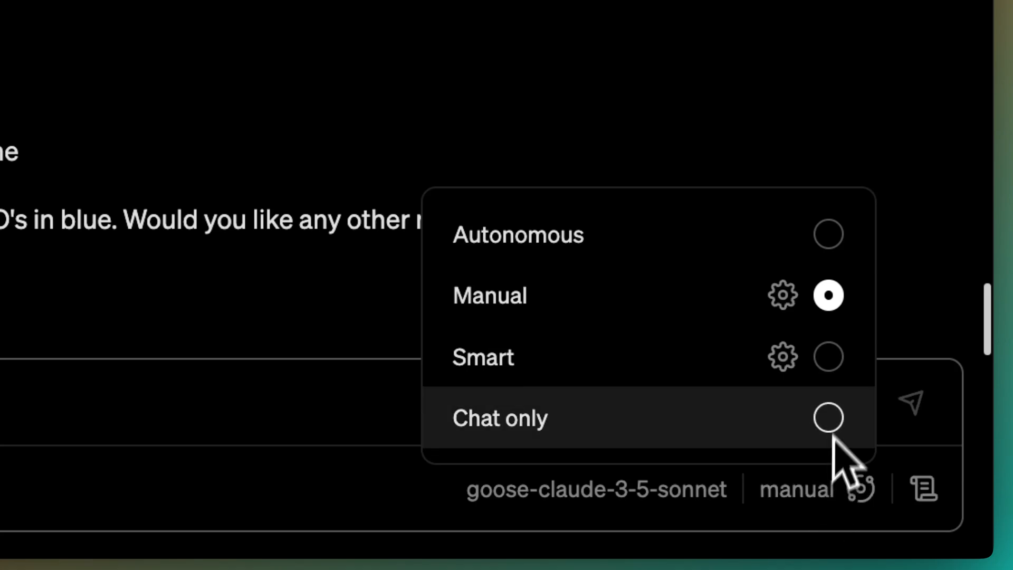
- Switch to Smart mode and ask Goose which extensions are available
click(830, 358)
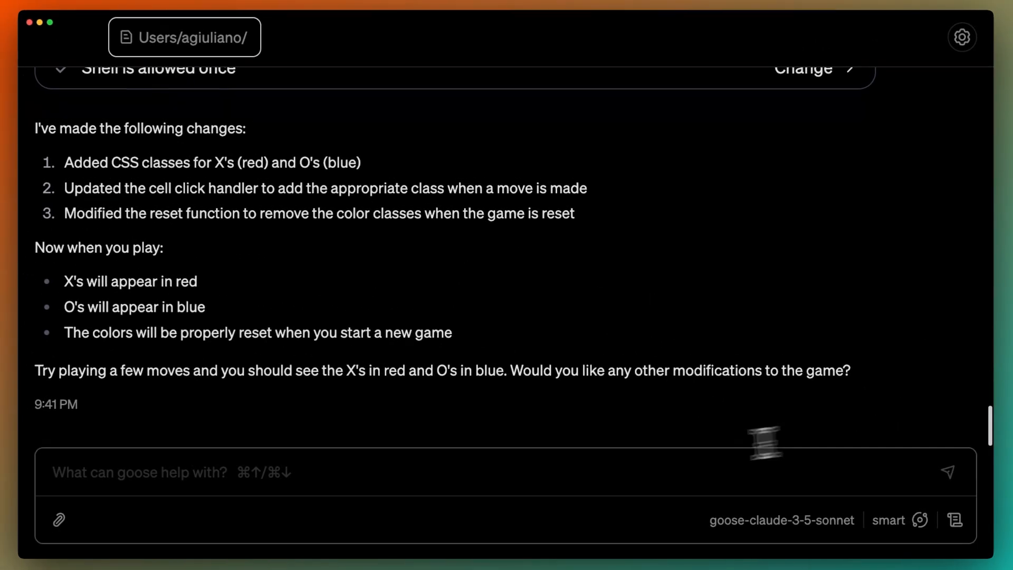
click(468, 472)
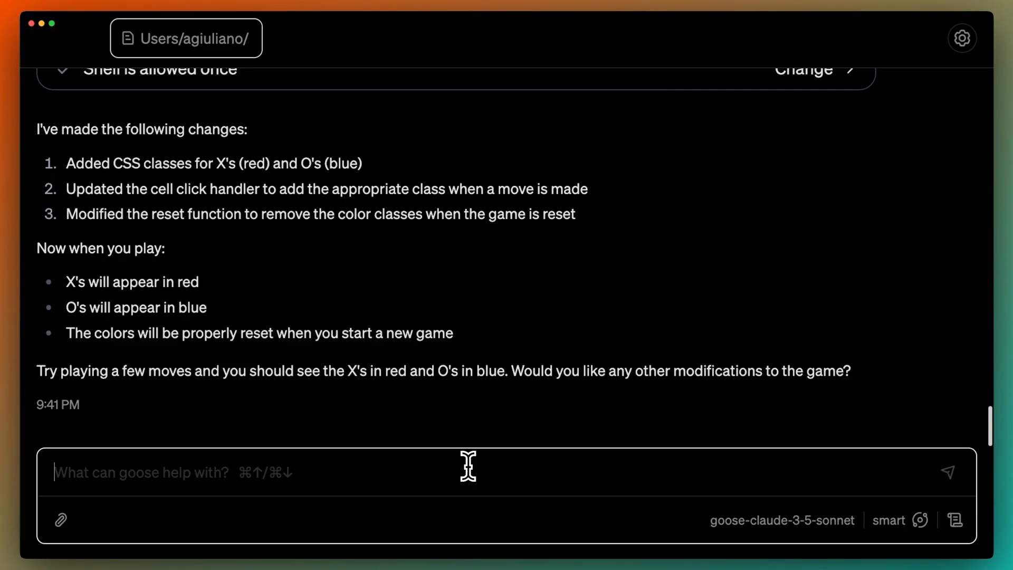
text(Can you tell me what extensions I have available?)
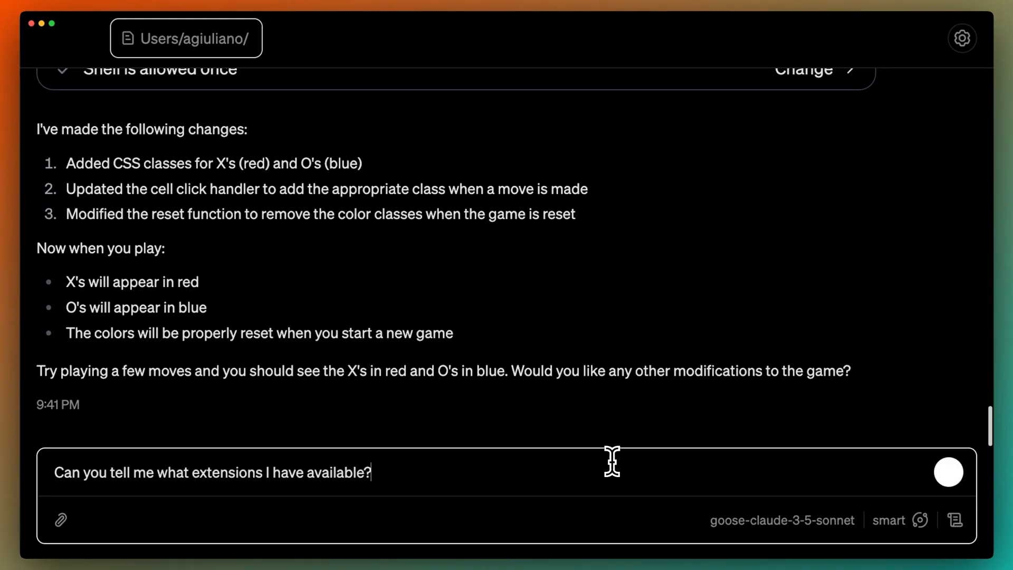
key(Return)
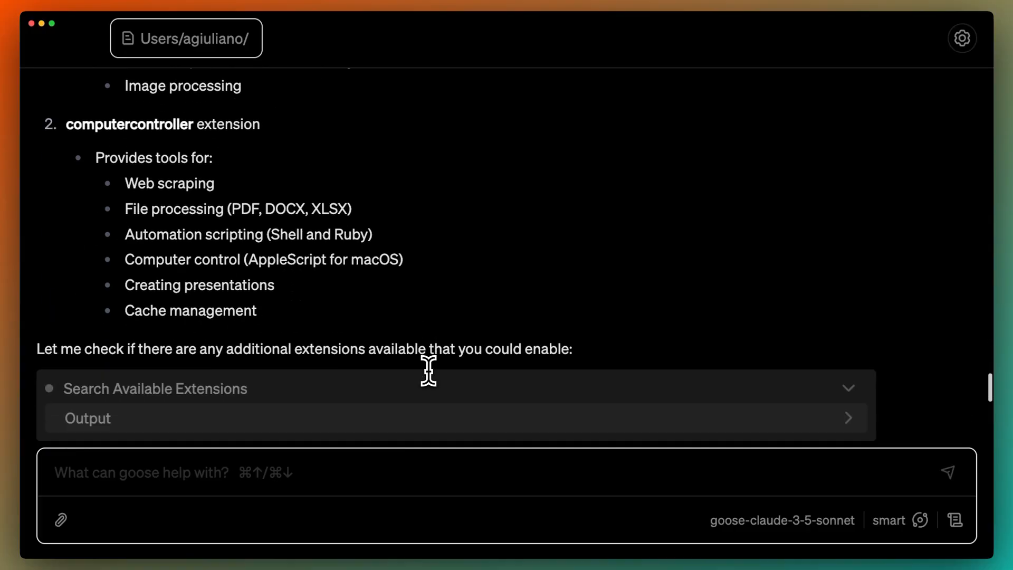
- Ask Goose to delete the tic tac toe game file and deny the deletion request
text(Can you delete the tic tac toe game file?)
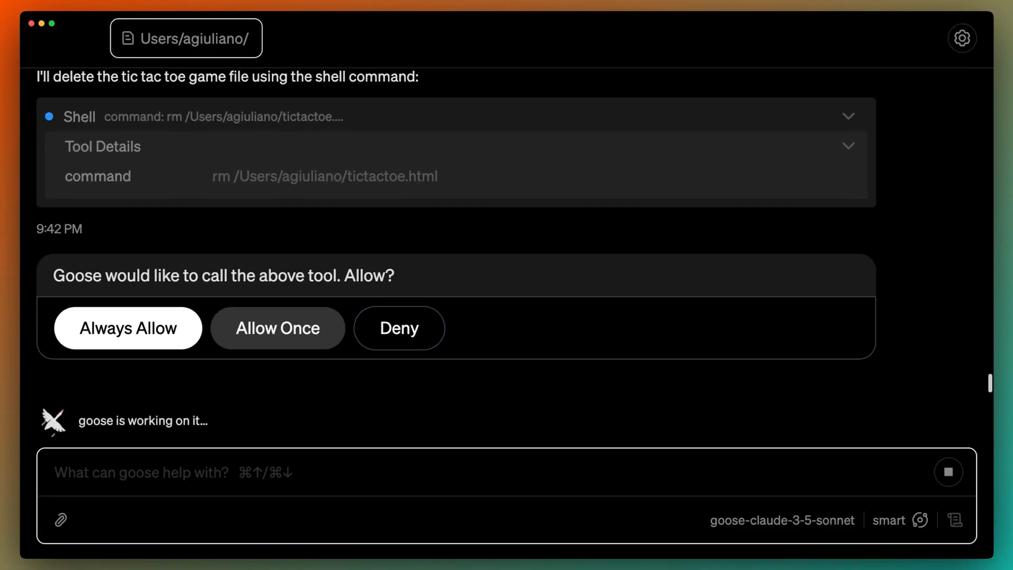
click(399, 328)
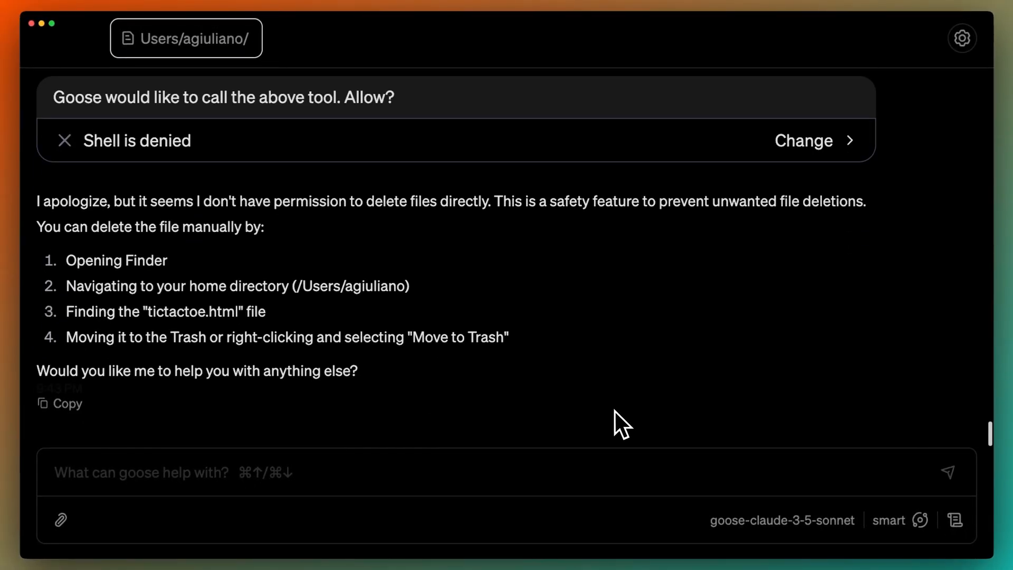
click(888, 520)
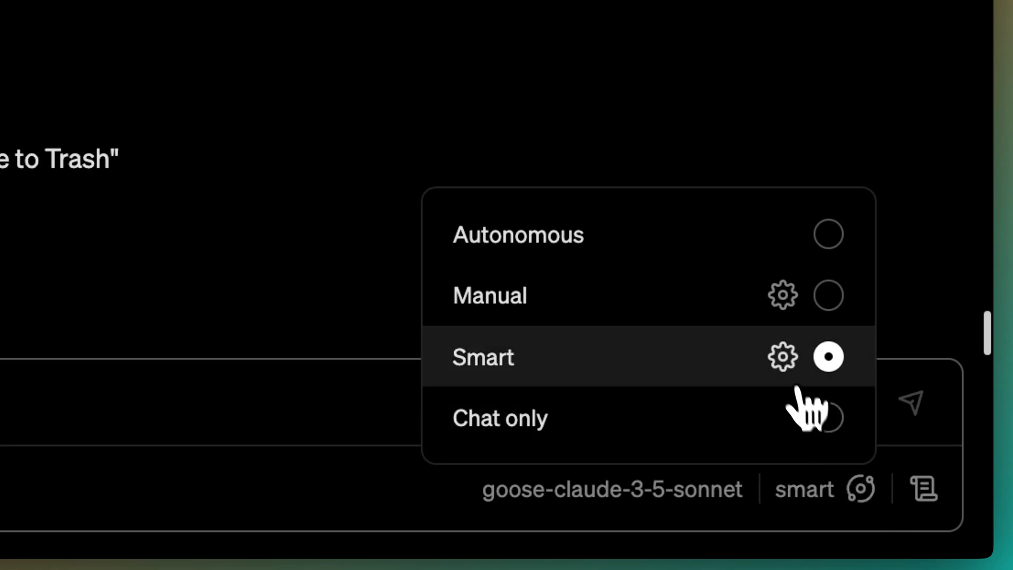
- Set developer__screen_capture to Always allow in Smart mode's permission rules
click(782, 356)
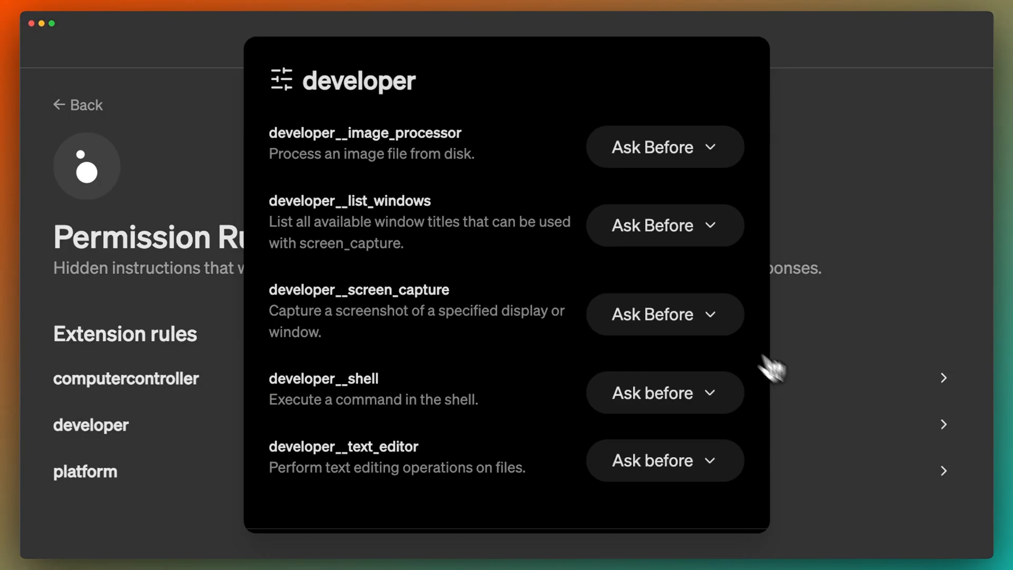
click(663, 315)
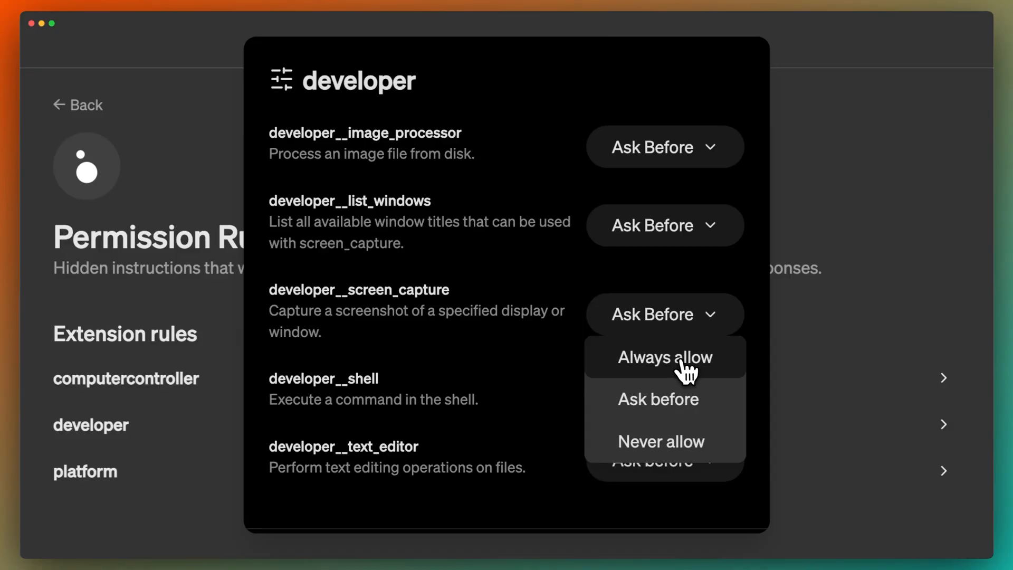
click(85, 105)
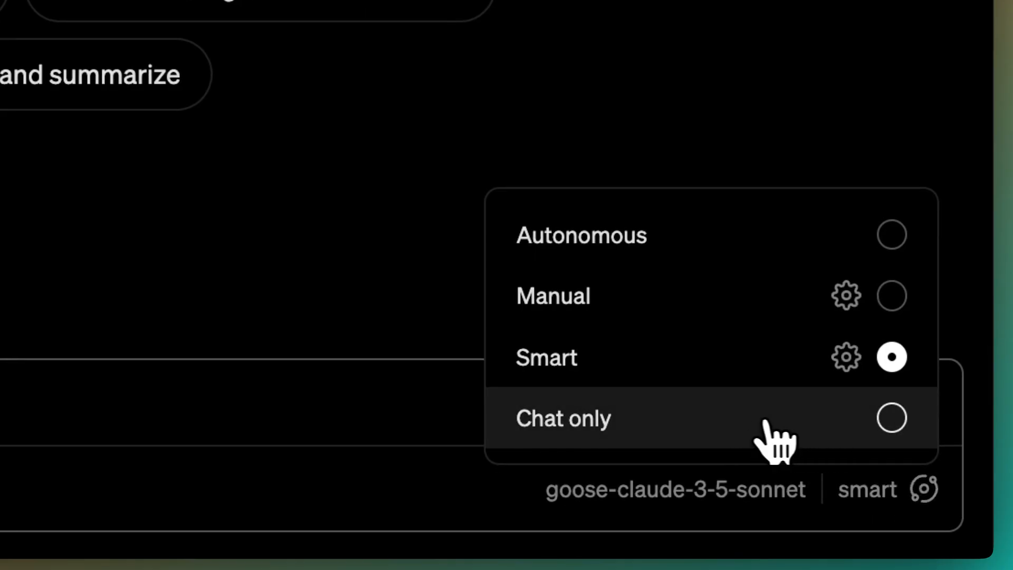
- Switch to Chat only mode and ask example questions, ending with 'What is the meaning of life?'
click(891, 418)
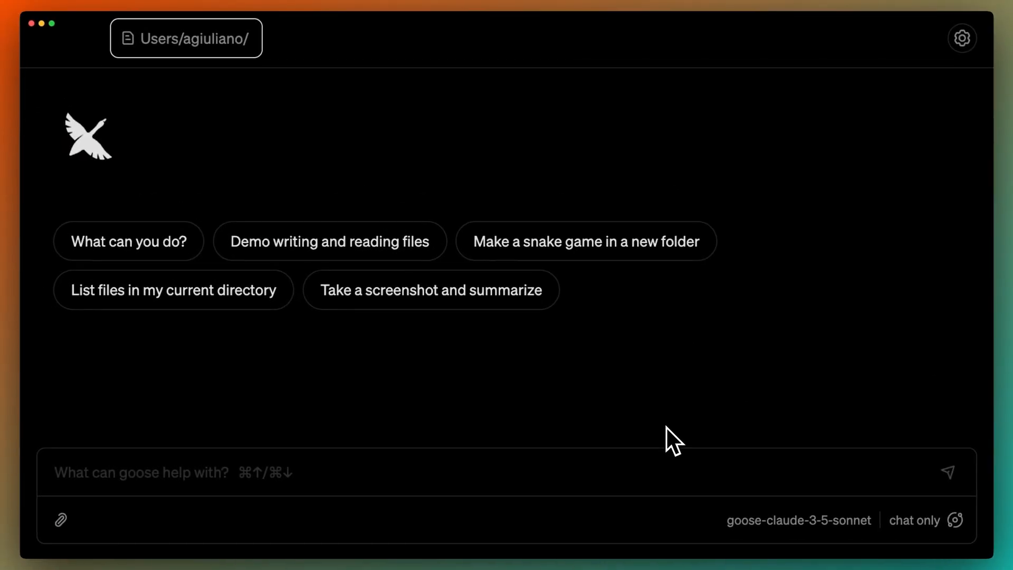
mouse_move(139, 481)
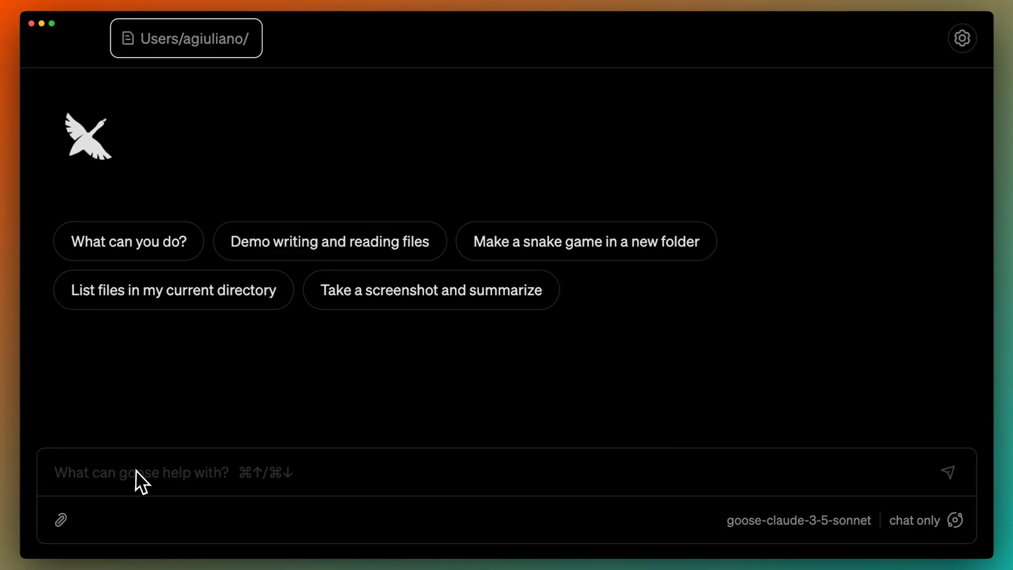
text(Can you help me plan out the steps to build an AI chat bot?)
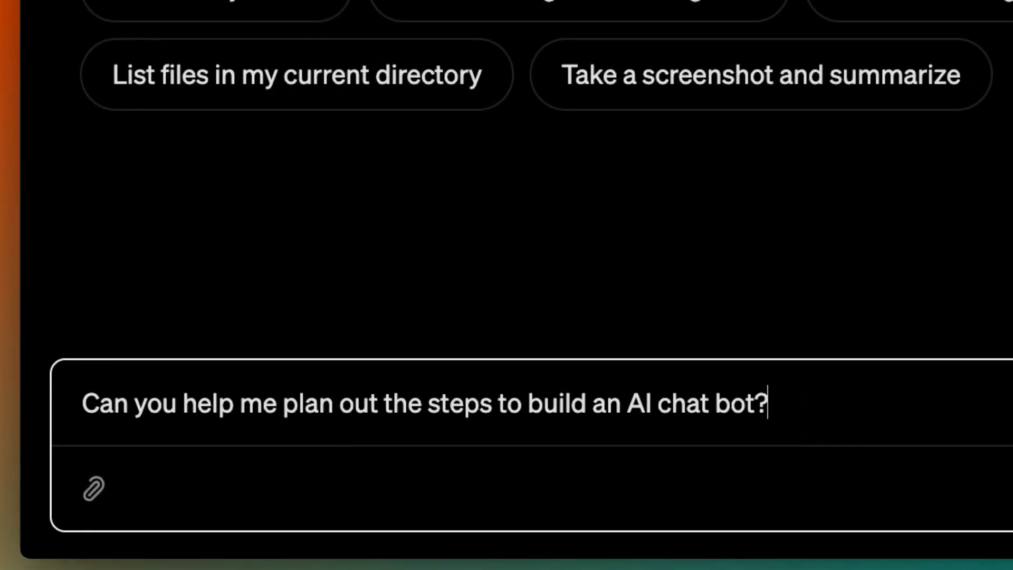
text(What is the model context protocol?)
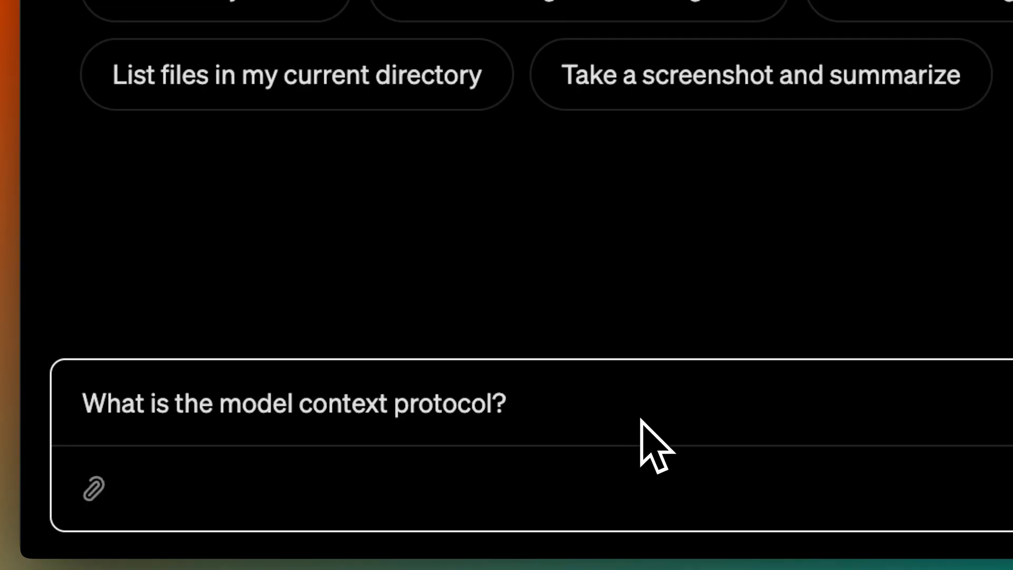
text(What is the meaning of life?)
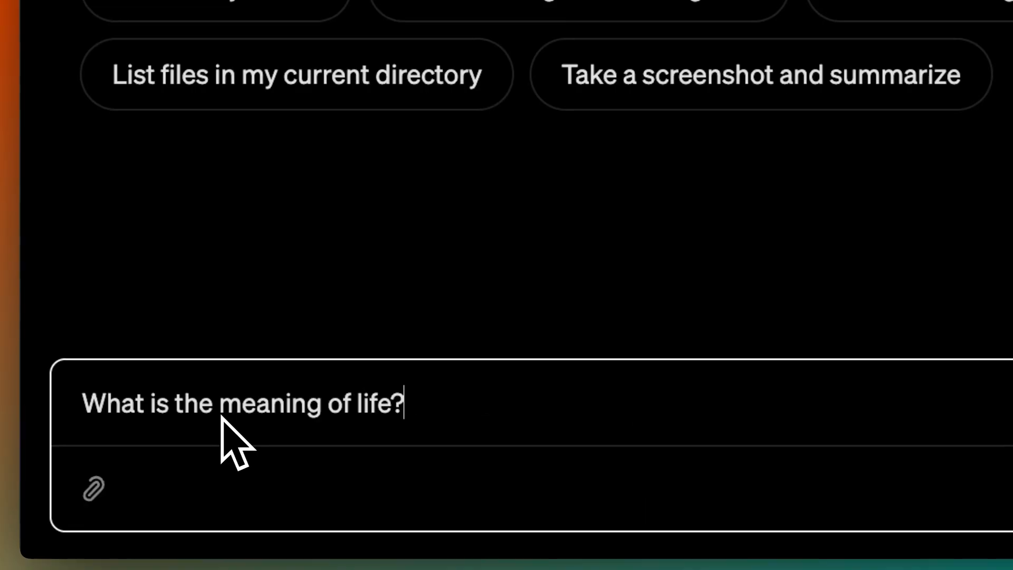
key(Return)
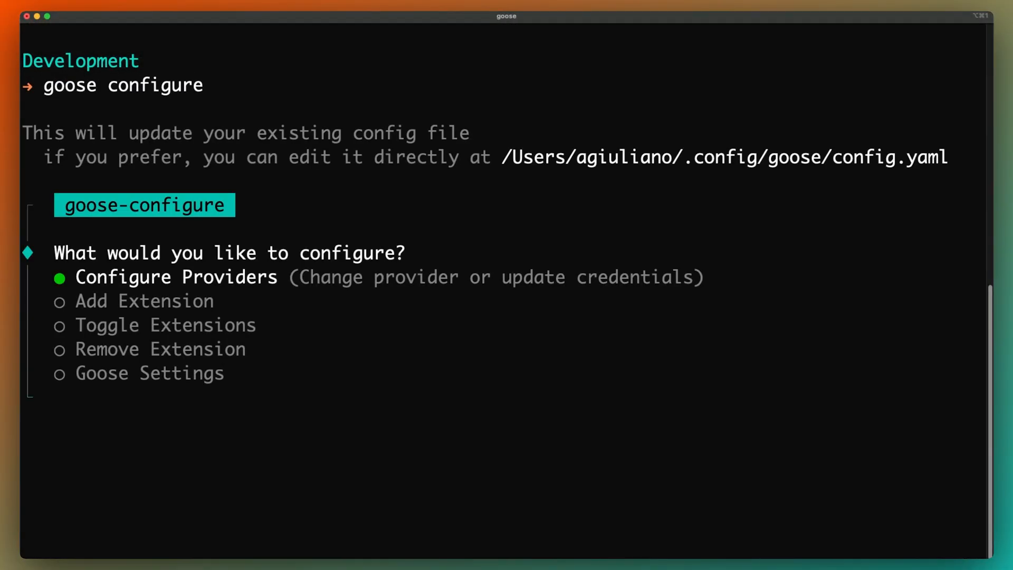
- Exit goose configure, start a goose session, and enter '/mode approve' at its prompt
key(Return)
text(goose se)
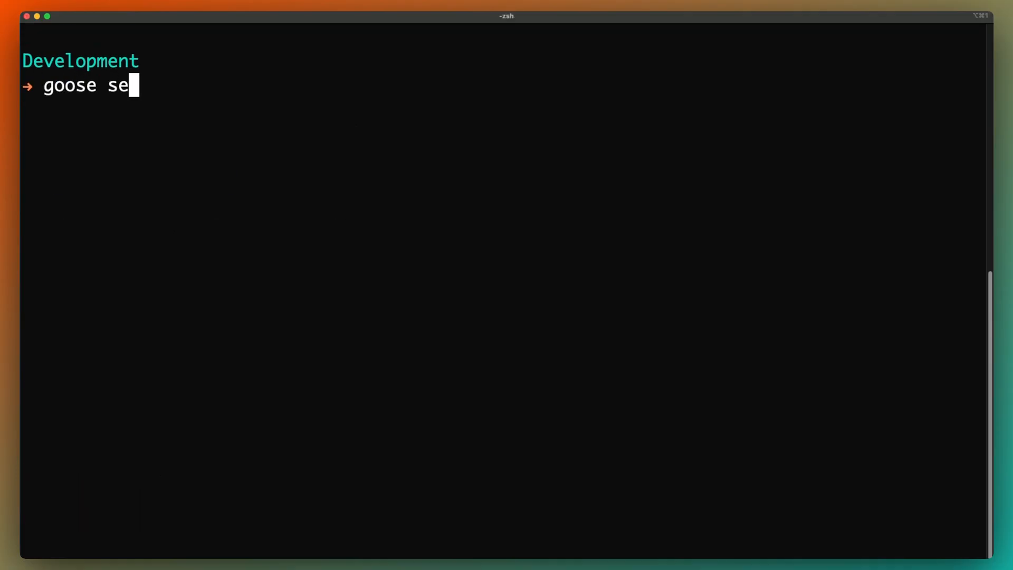
key(Return)
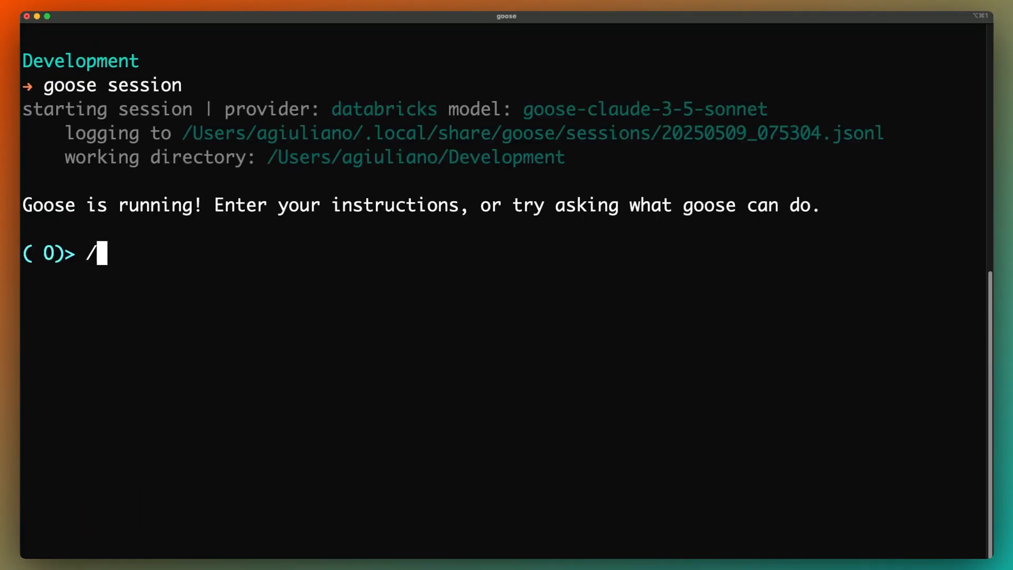
text(mode auto)
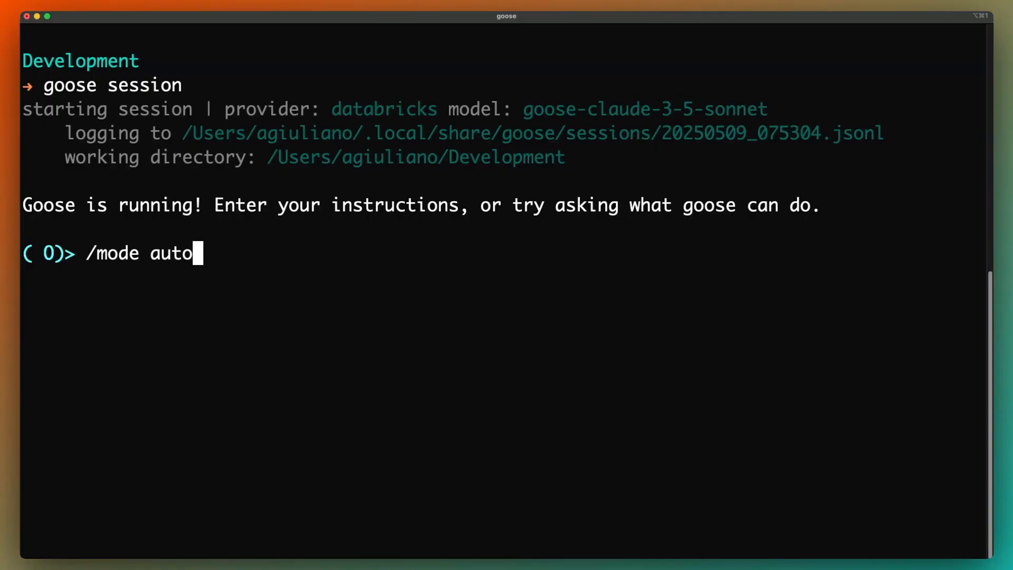
text(approve)
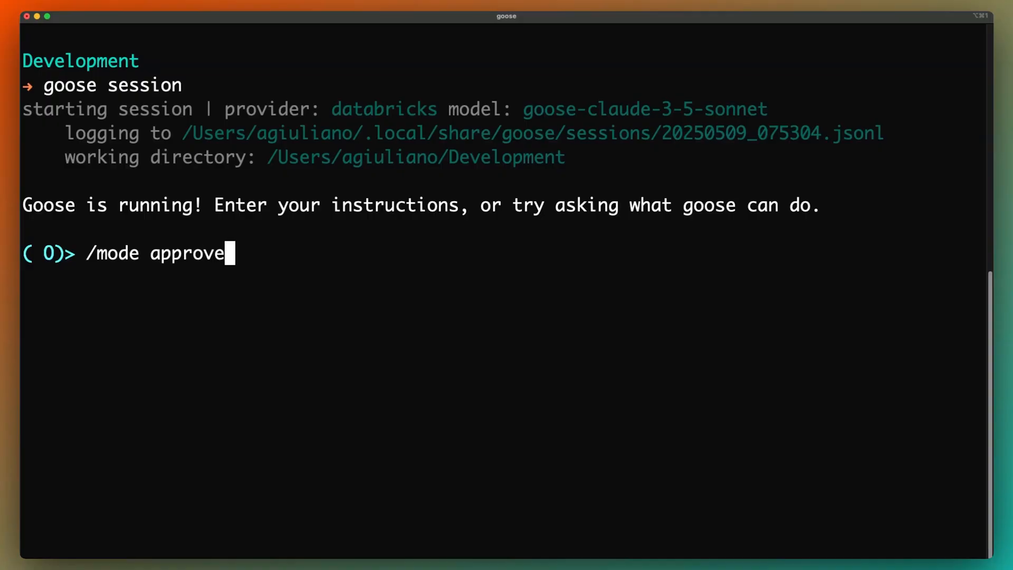